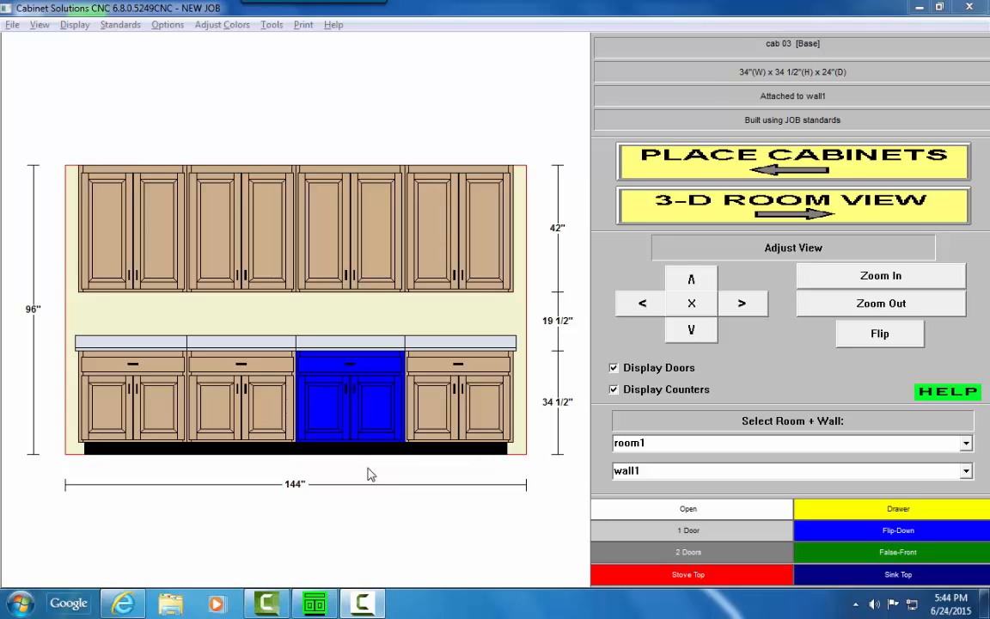
mouse_move(334, 457)
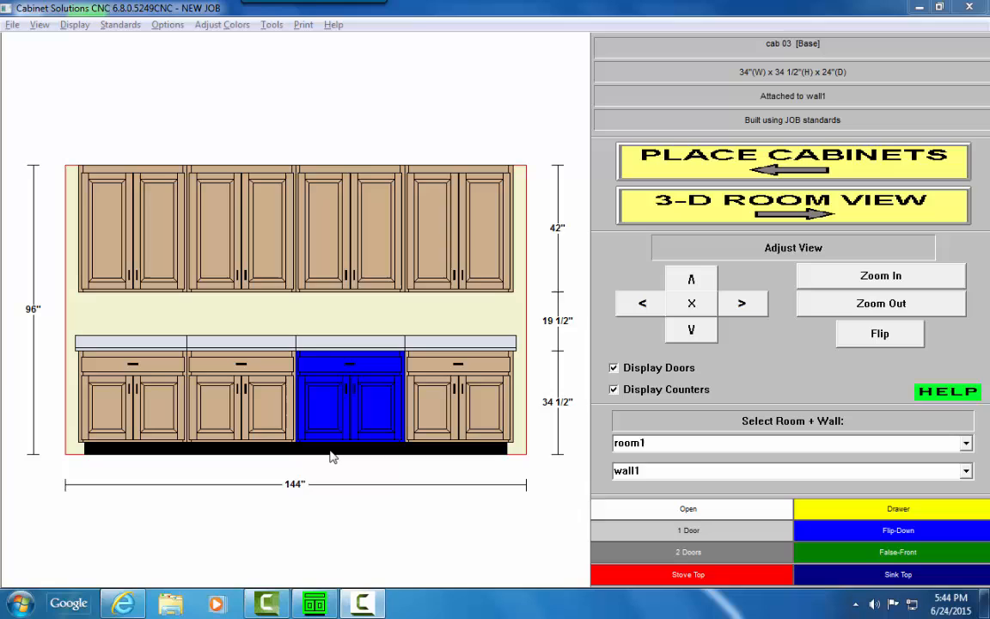
Select the upper right wall cabinet and bring up the Print menu.
click(349, 228)
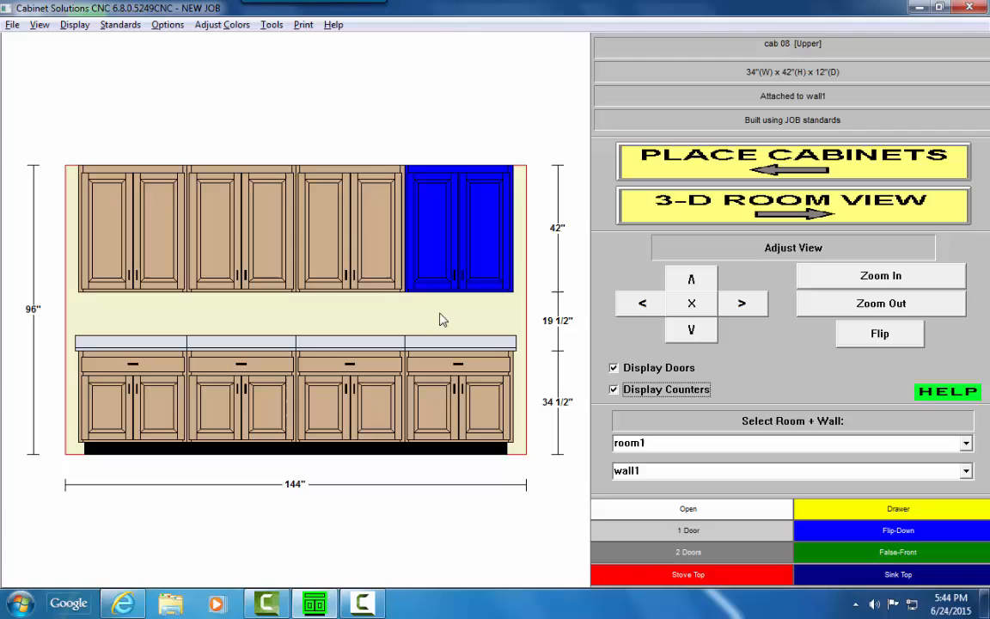
click(303, 24)
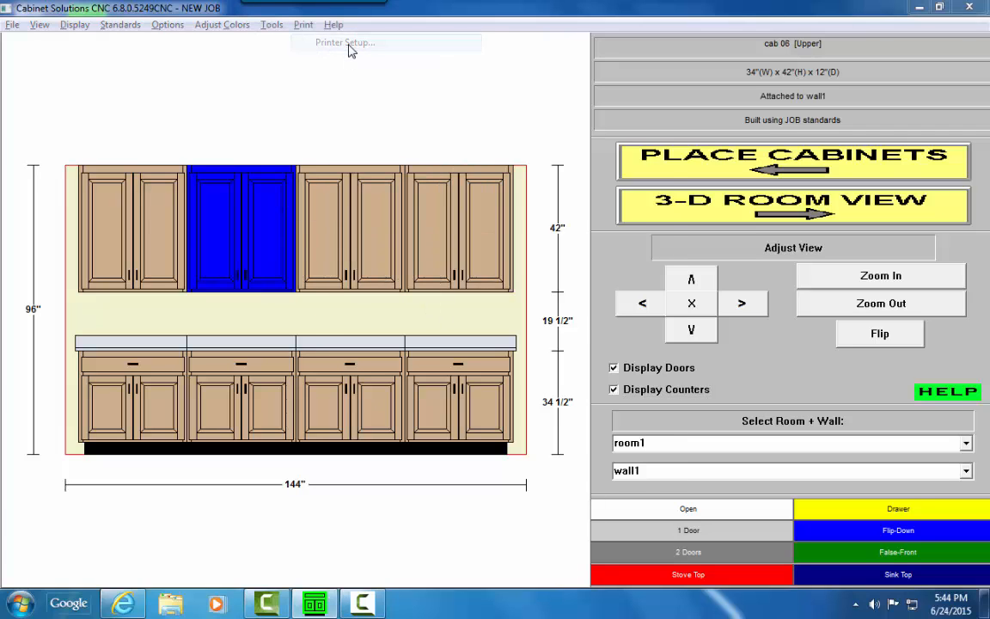
Set CutePDF Writer as the printer in Printer Setup and close it.
click(344, 42)
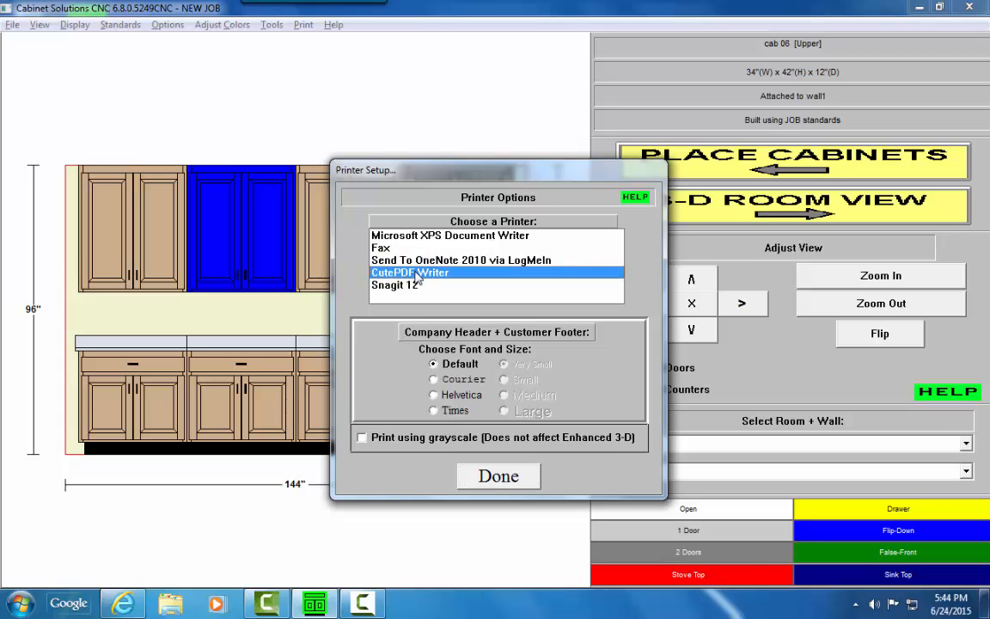
mouse_move(456, 404)
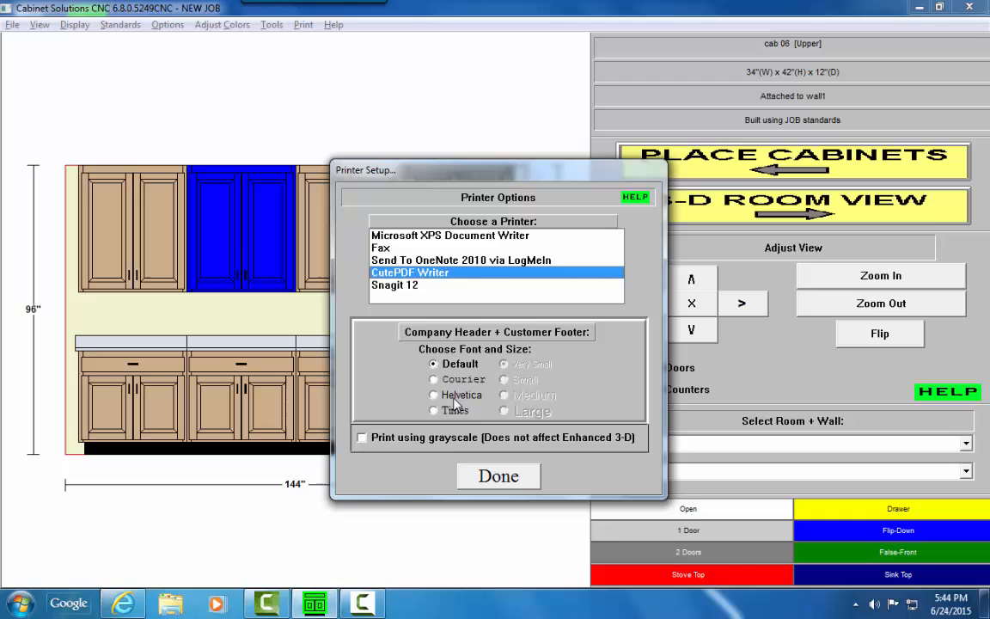
click(498, 476)
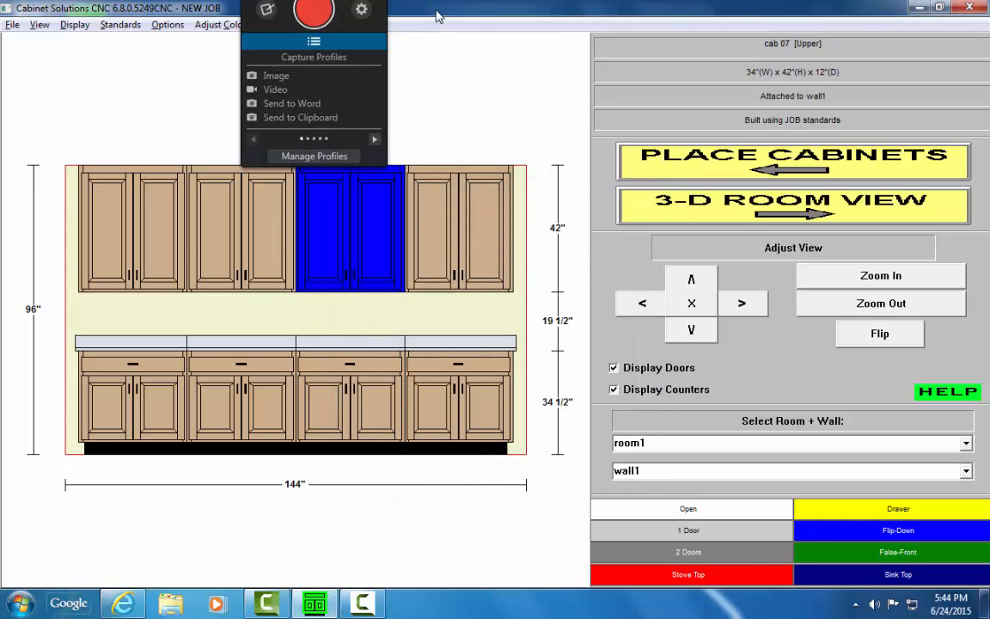
Print all wall elevations, including room1 wall1 side B, to CutePDF Writer.
click(303, 24)
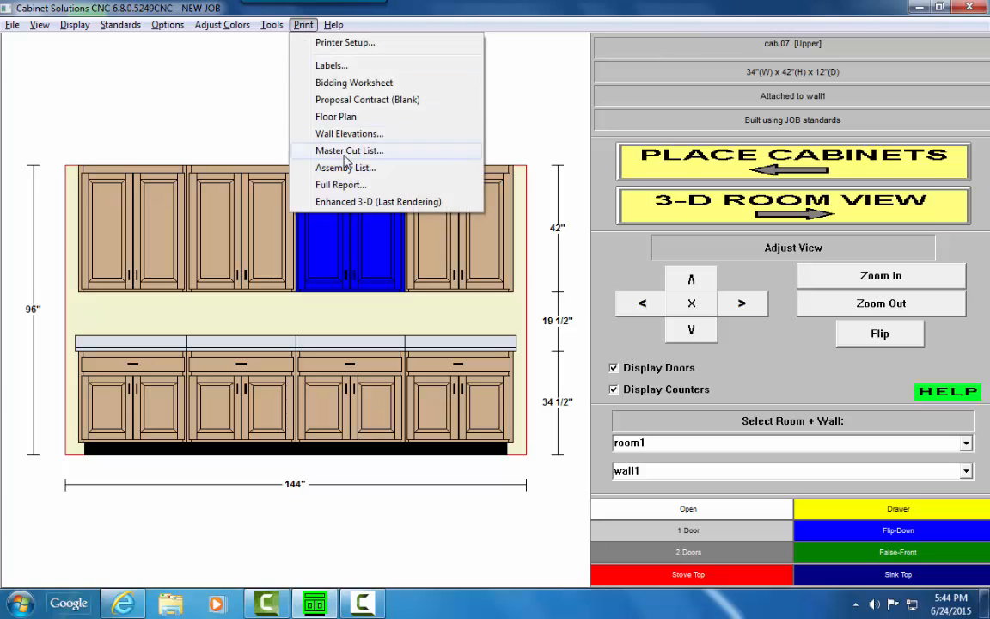
click(349, 133)
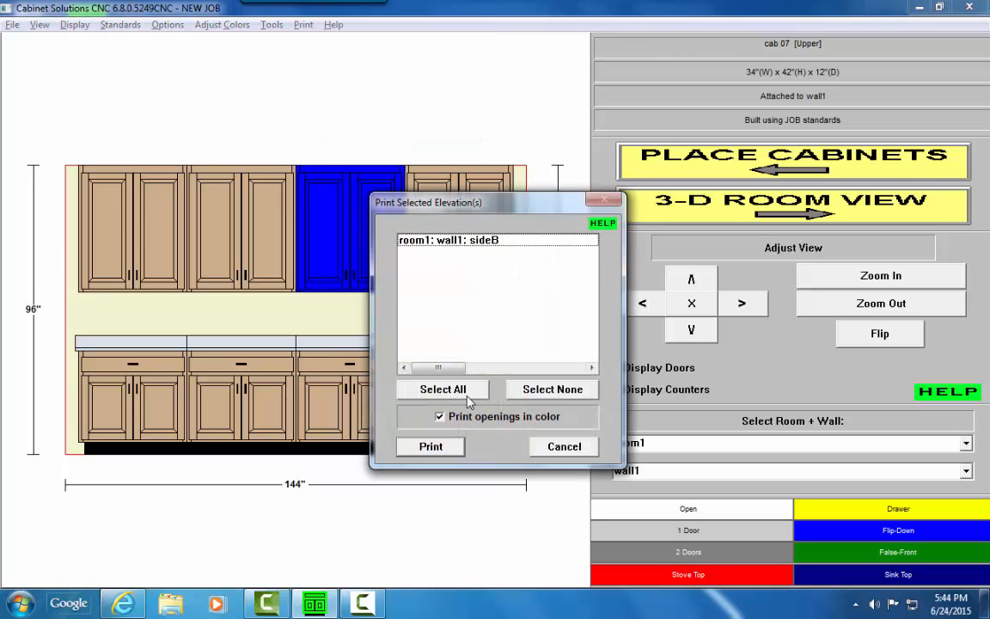
click(430, 446)
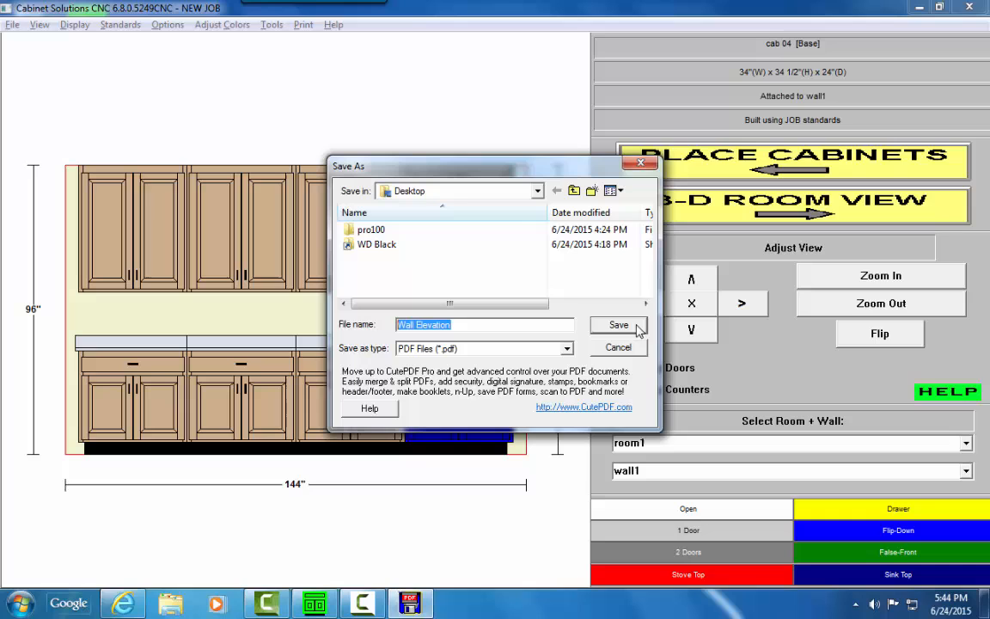
Save the printout as 'Wall Elevation' PDF on the Desktop.
click(618, 325)
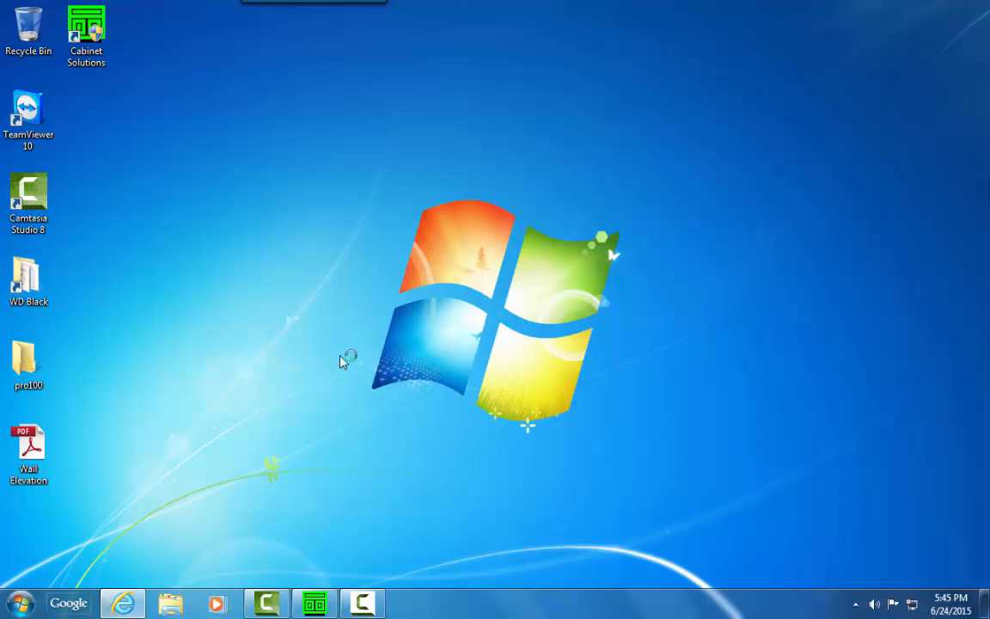
Open the Wall Elevation PDF in Adobe Reader, then right-click the Internet Explorer taskbar icon.
double_click(29, 434)
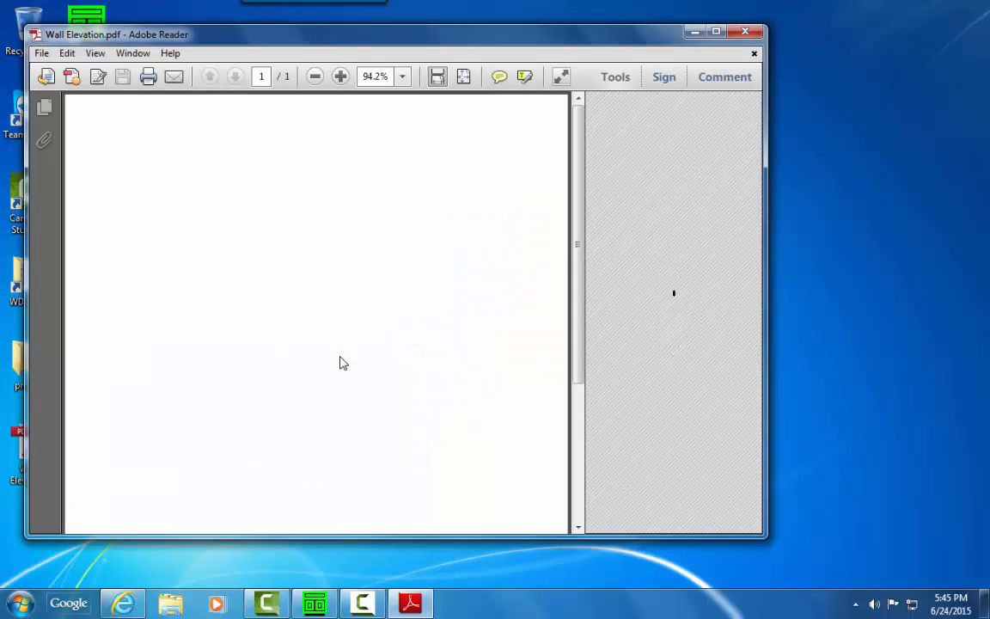
mouse_move(446, 185)
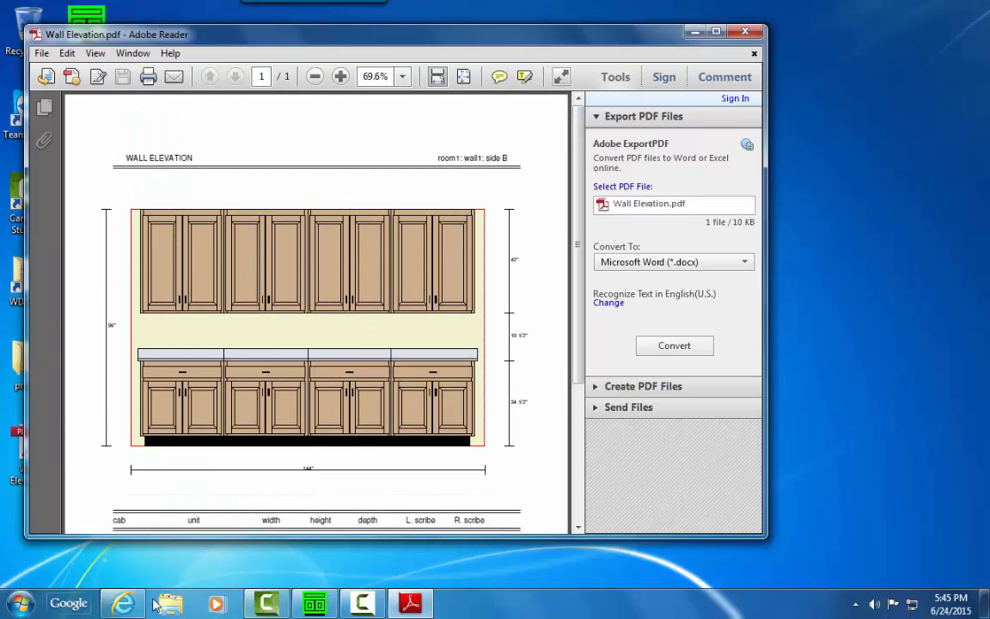
right_click(123, 603)
text(c)
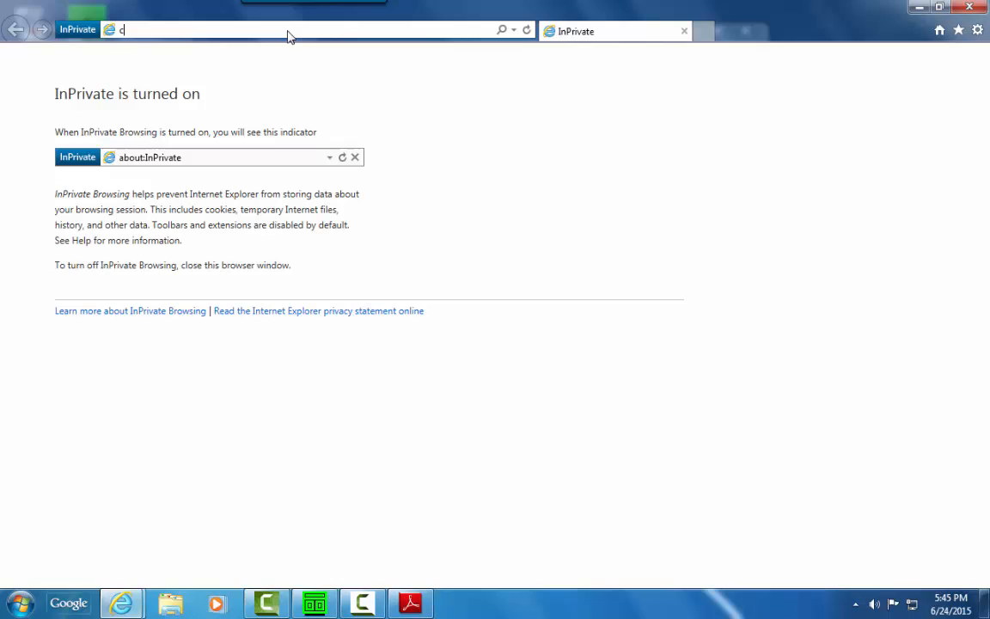
Go to cutepdf.com in the InPrivate browser window.
text(utepdf.com/)
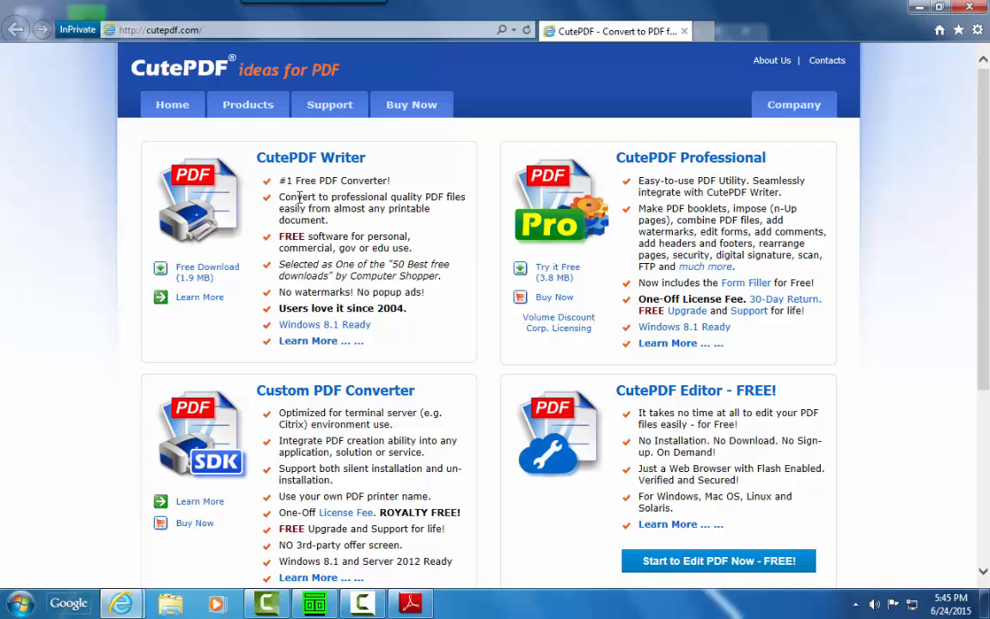
mouse_move(196, 260)
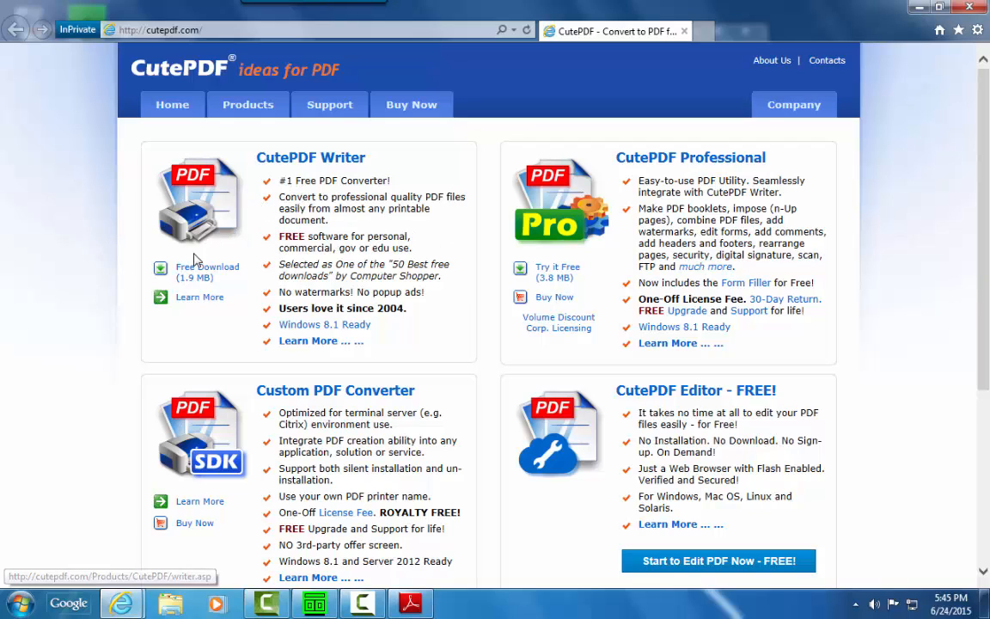
mouse_move(198, 272)
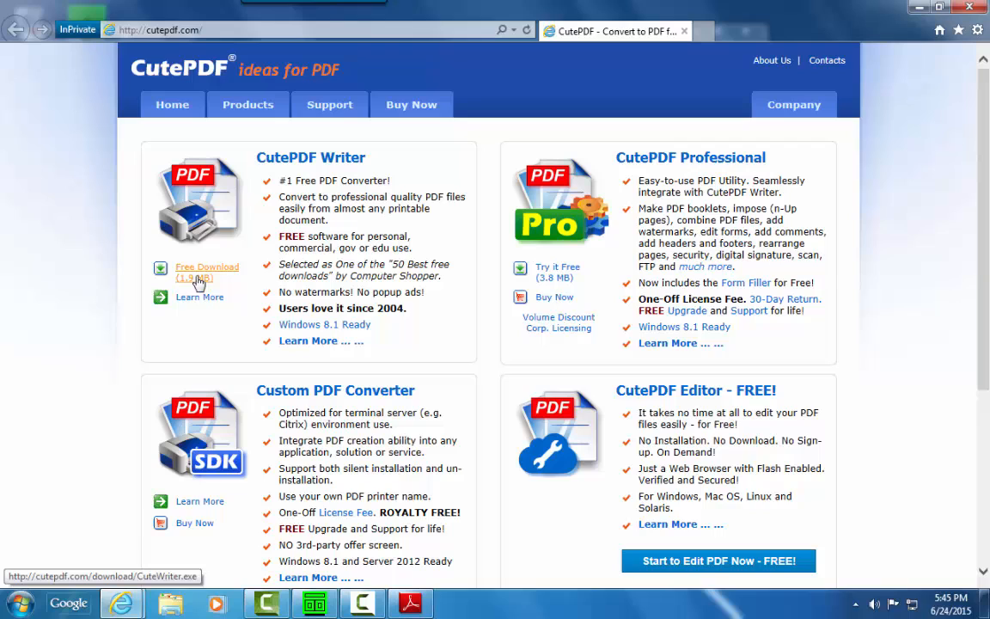